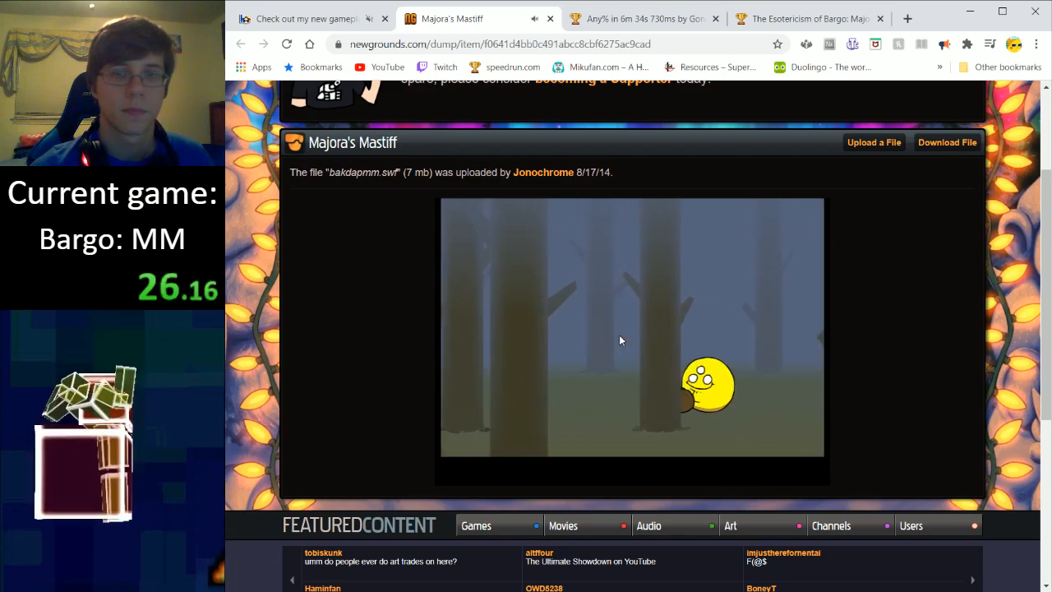
{"action": "mouse_move", "coordinate": [664, 334]}
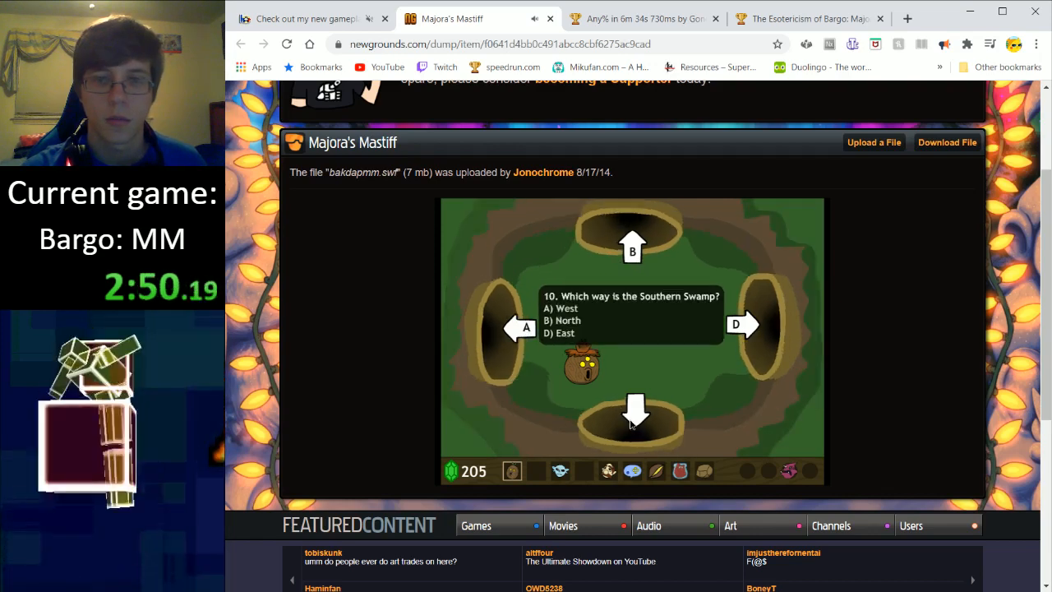
Advance Bargo through the next area's screens to obtain the Goron Mask
{"action": "left_click", "coordinate": [634, 414]}
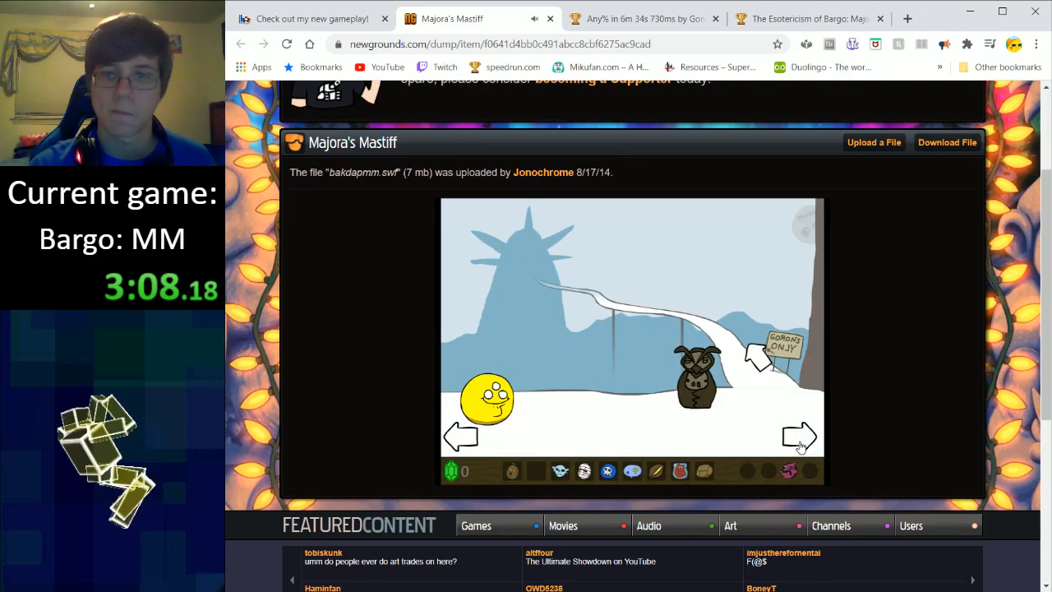
{"action": "left_click", "coordinate": [797, 437]}
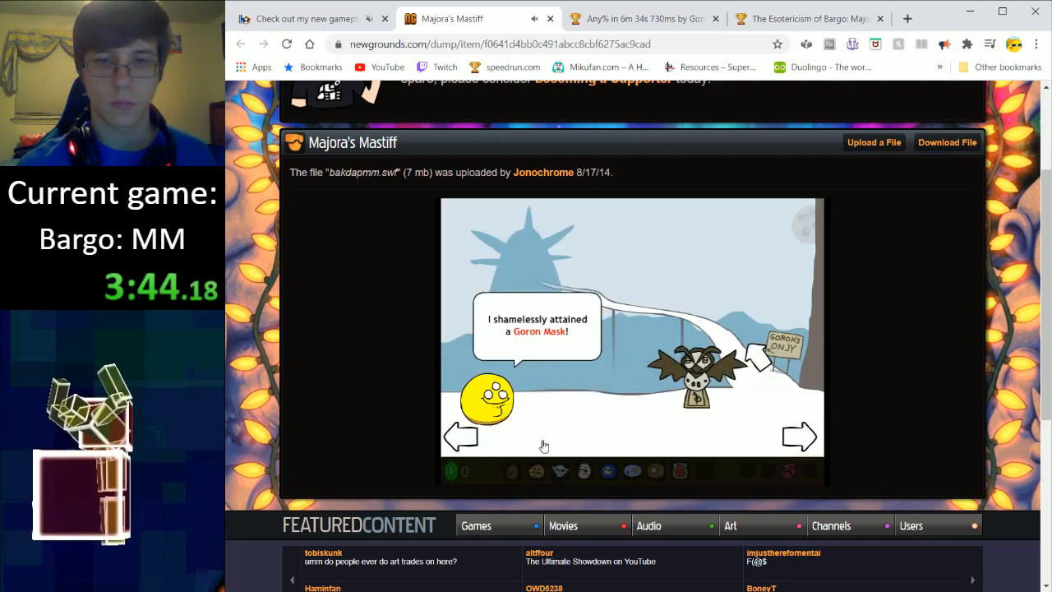
{"action": "left_click", "coordinate": [799, 437]}
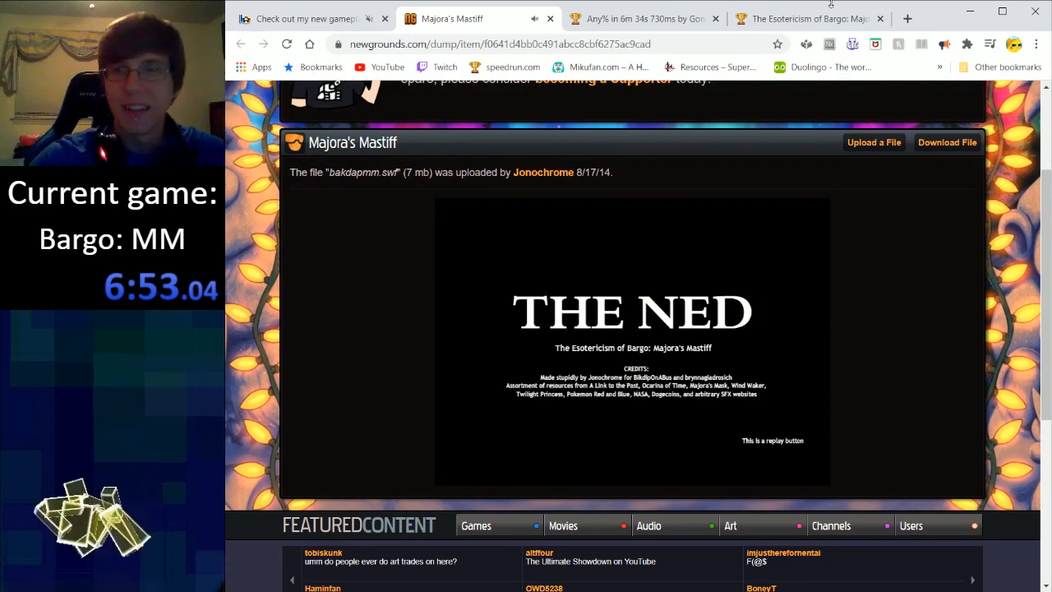
Switch to the speedrun.com leaderboard page for The Esotericism of Bargo: Majora's Mastiff
{"action": "left_click", "coordinate": [809, 18]}
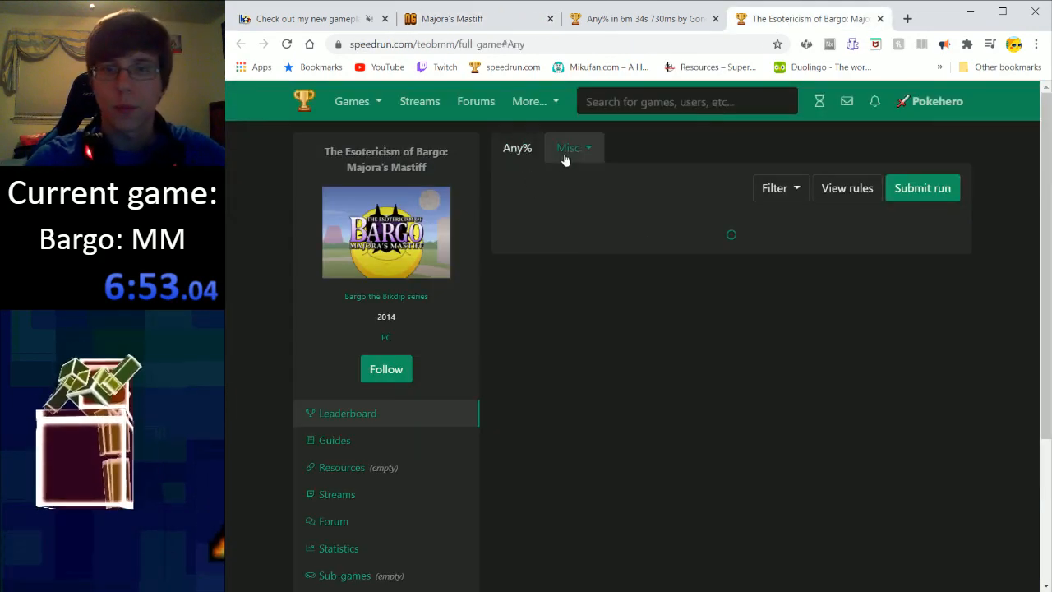